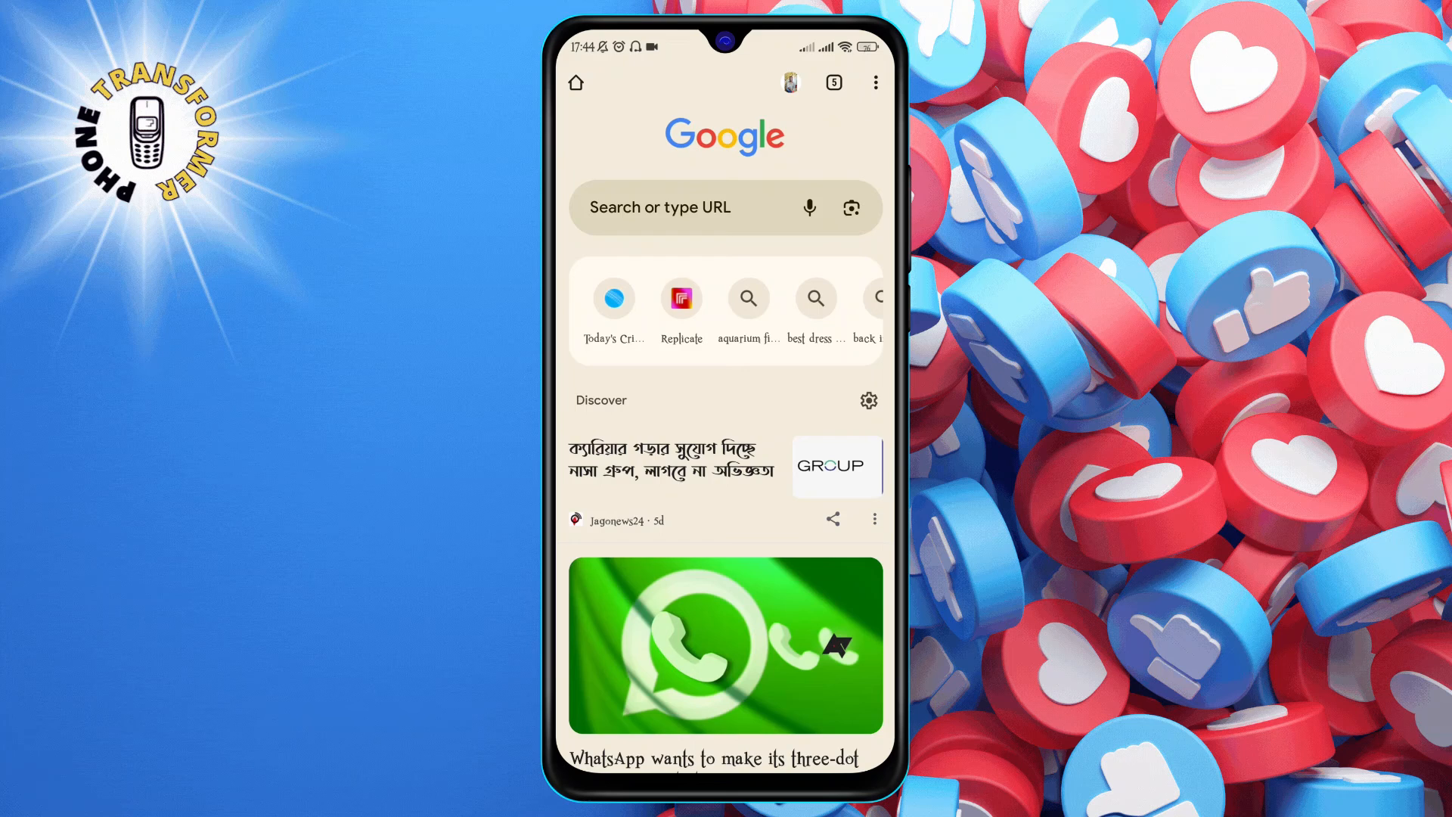
# - Close the Today's Cricket and blank New tab cards, leaving three tabs, then bring up recent apps
pyautogui.click(832, 82)
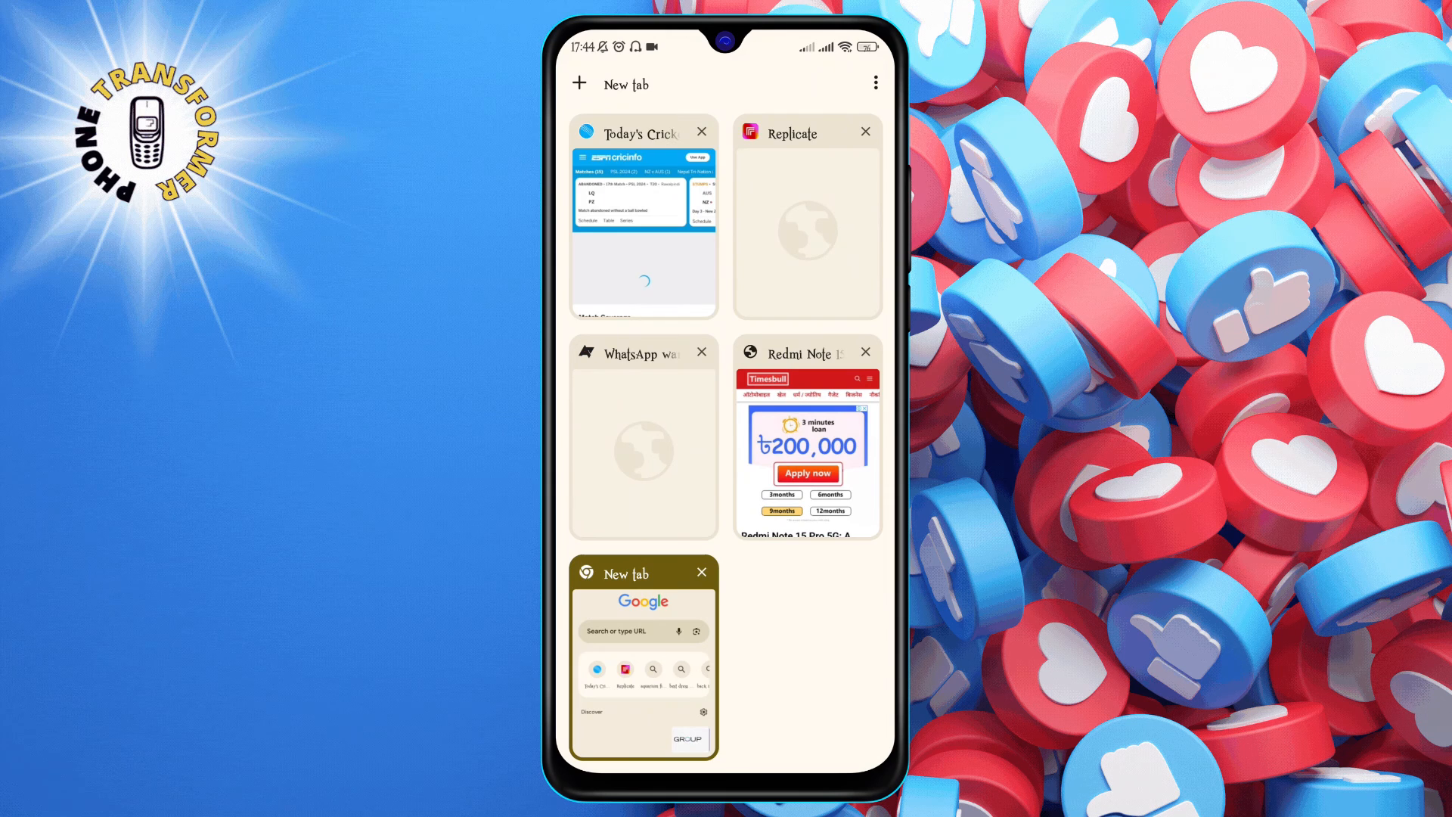
pyautogui.click(703, 130)
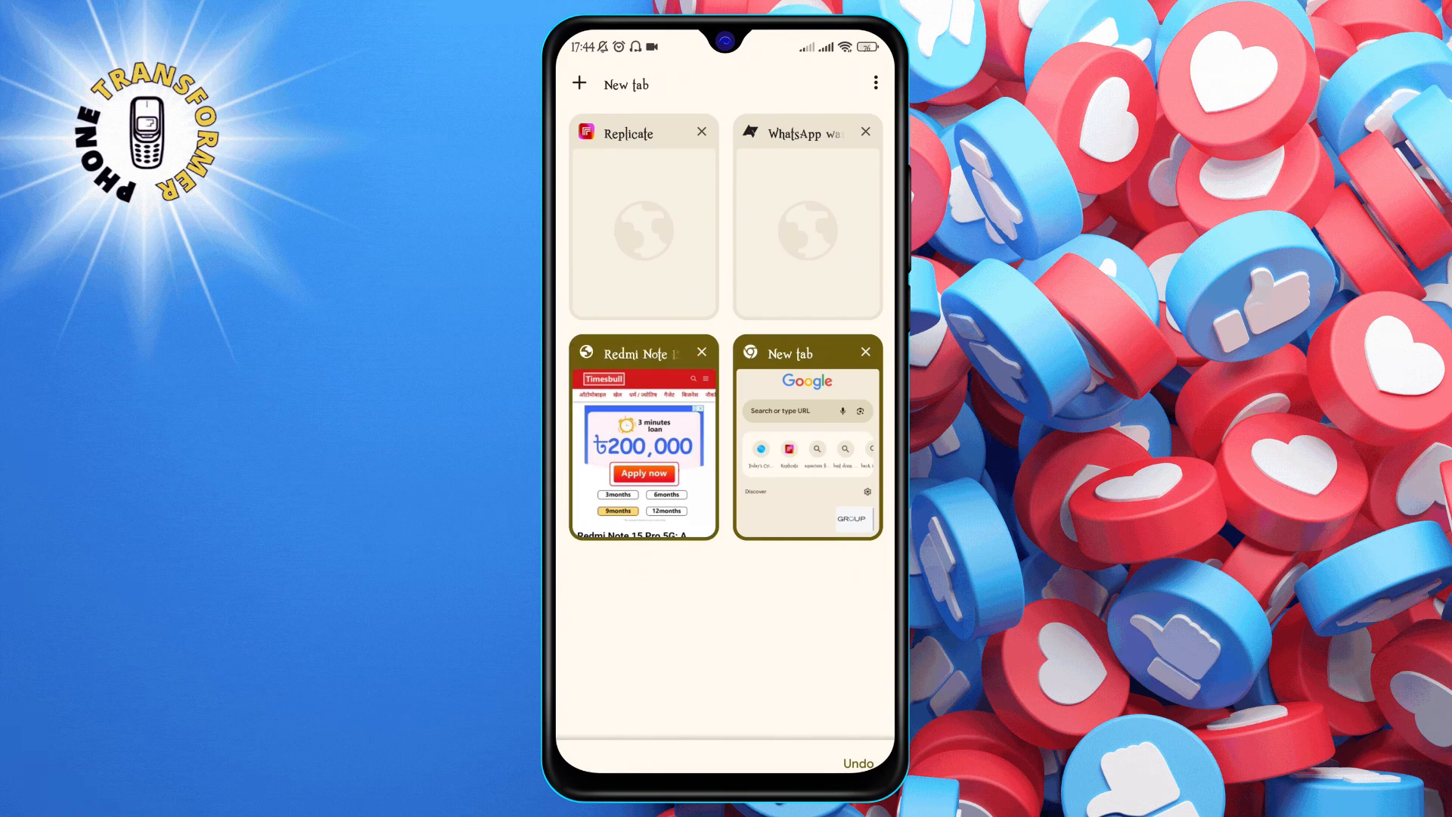
pyautogui.click(865, 353)
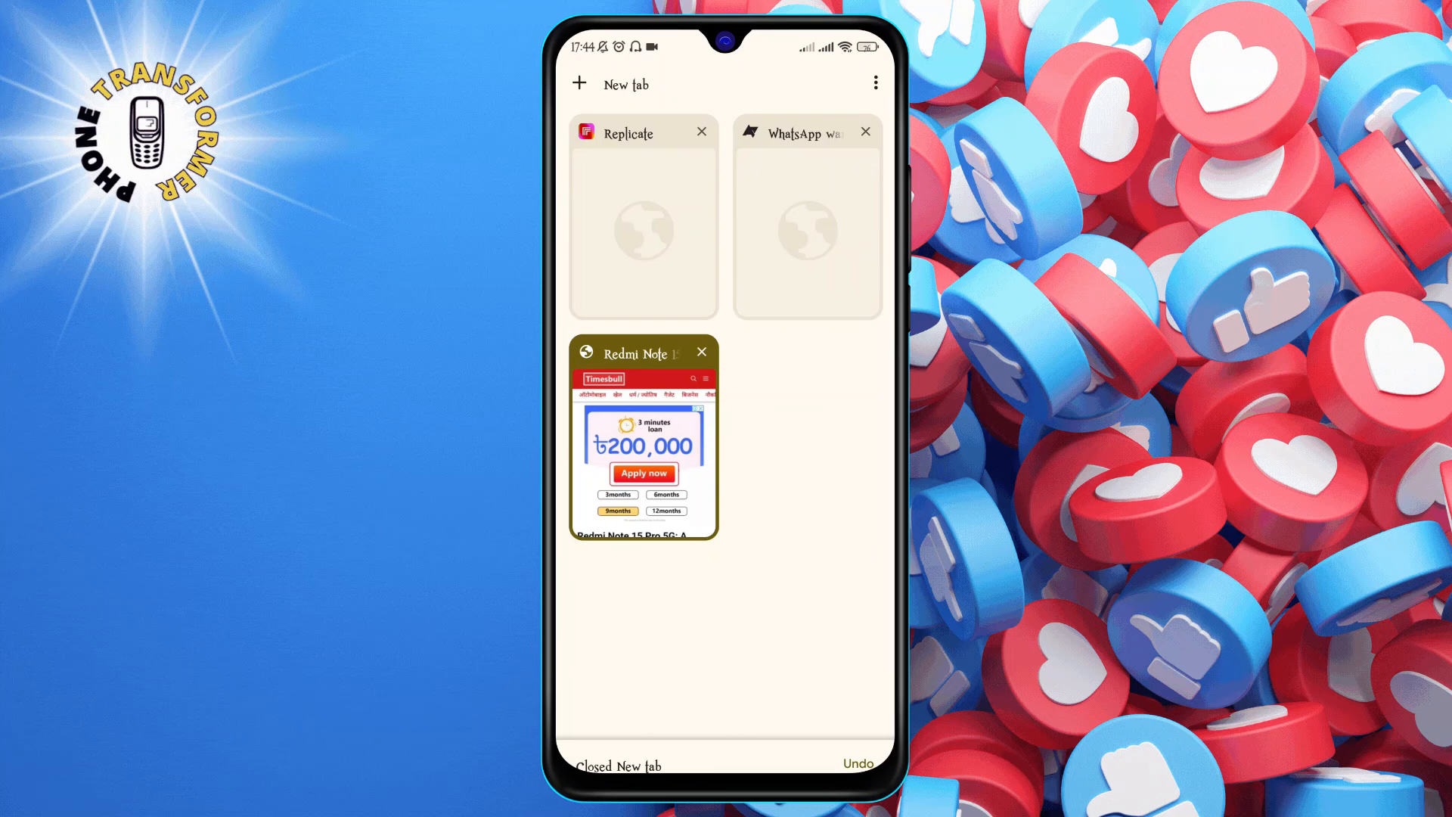
pyautogui.click(701, 352)
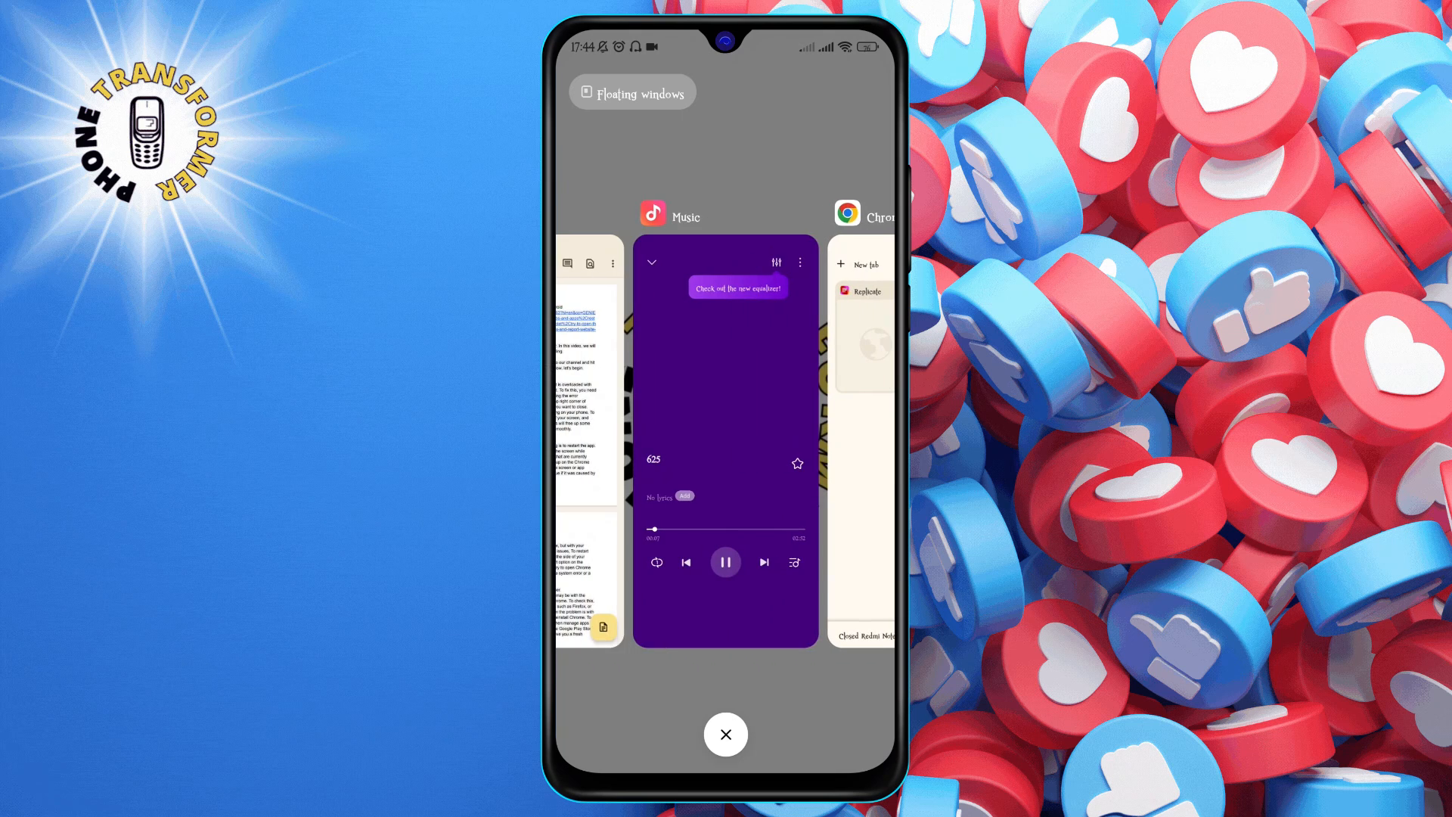
# - Swipe through the recent app cards and clear them all, Chrome included, returning to the home screen
pyautogui.hscroll(-3)
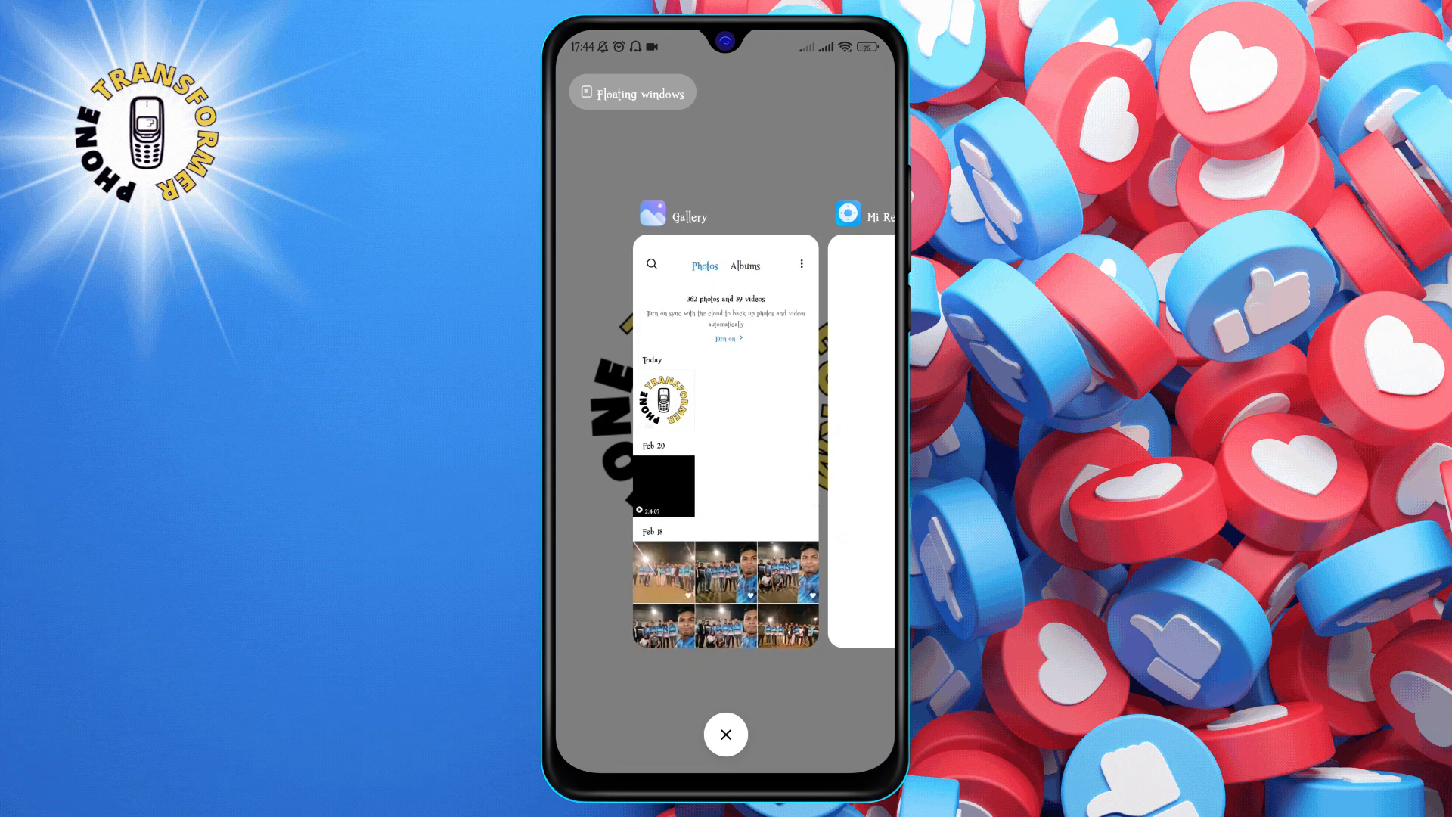
pyautogui.hscroll(-3)
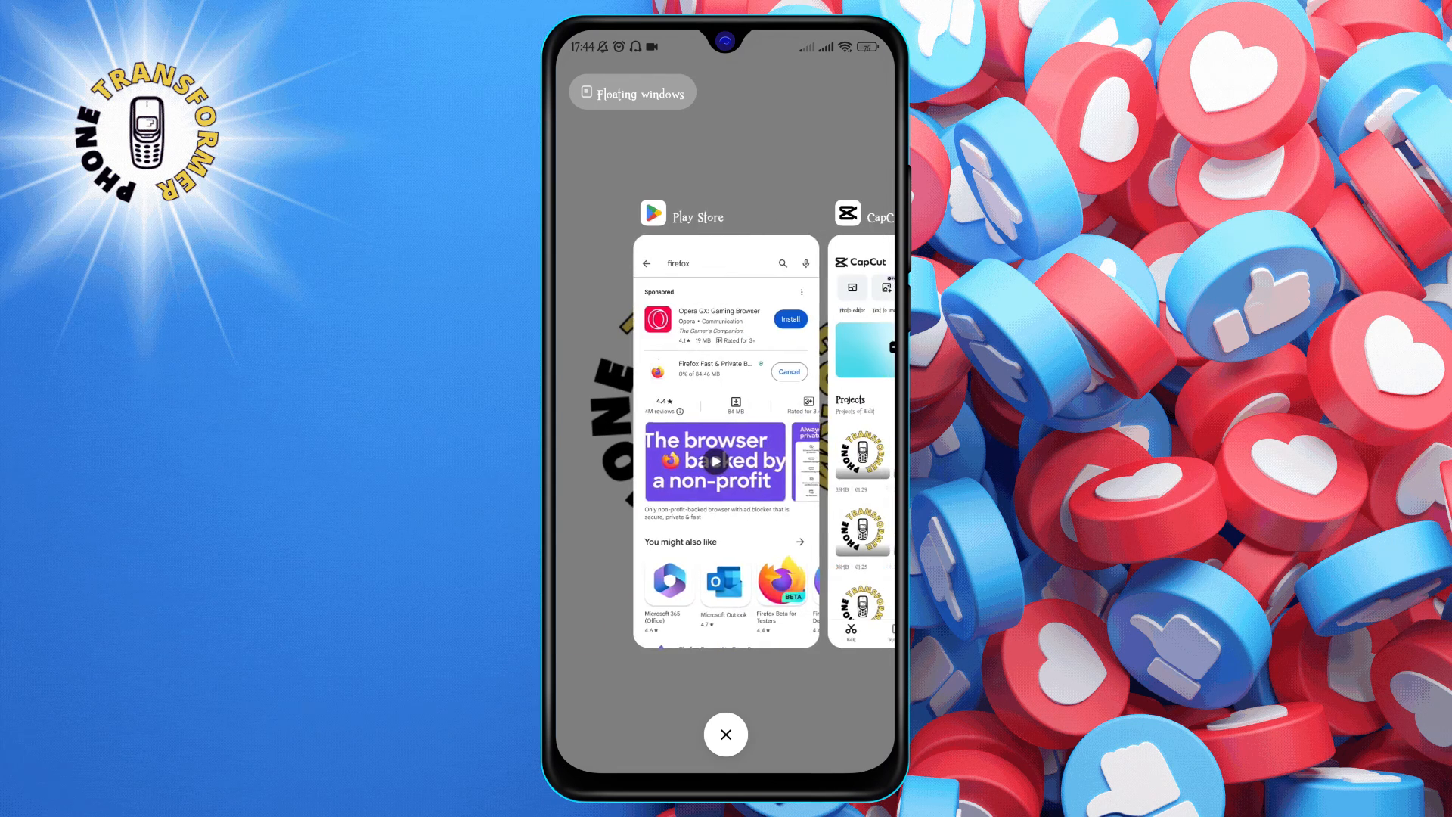
pyautogui.click(726, 734)
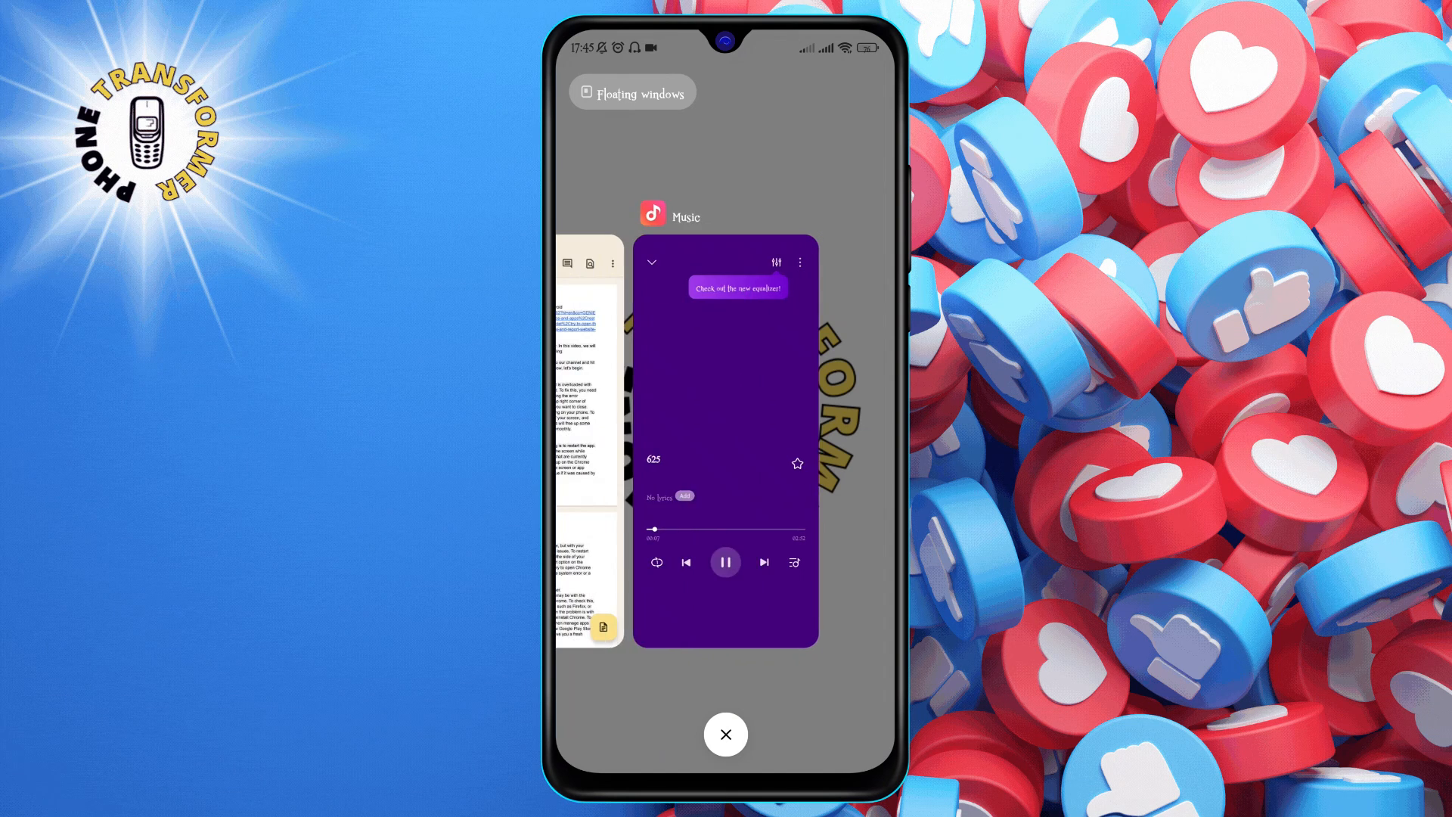
pyautogui.click(726, 733)
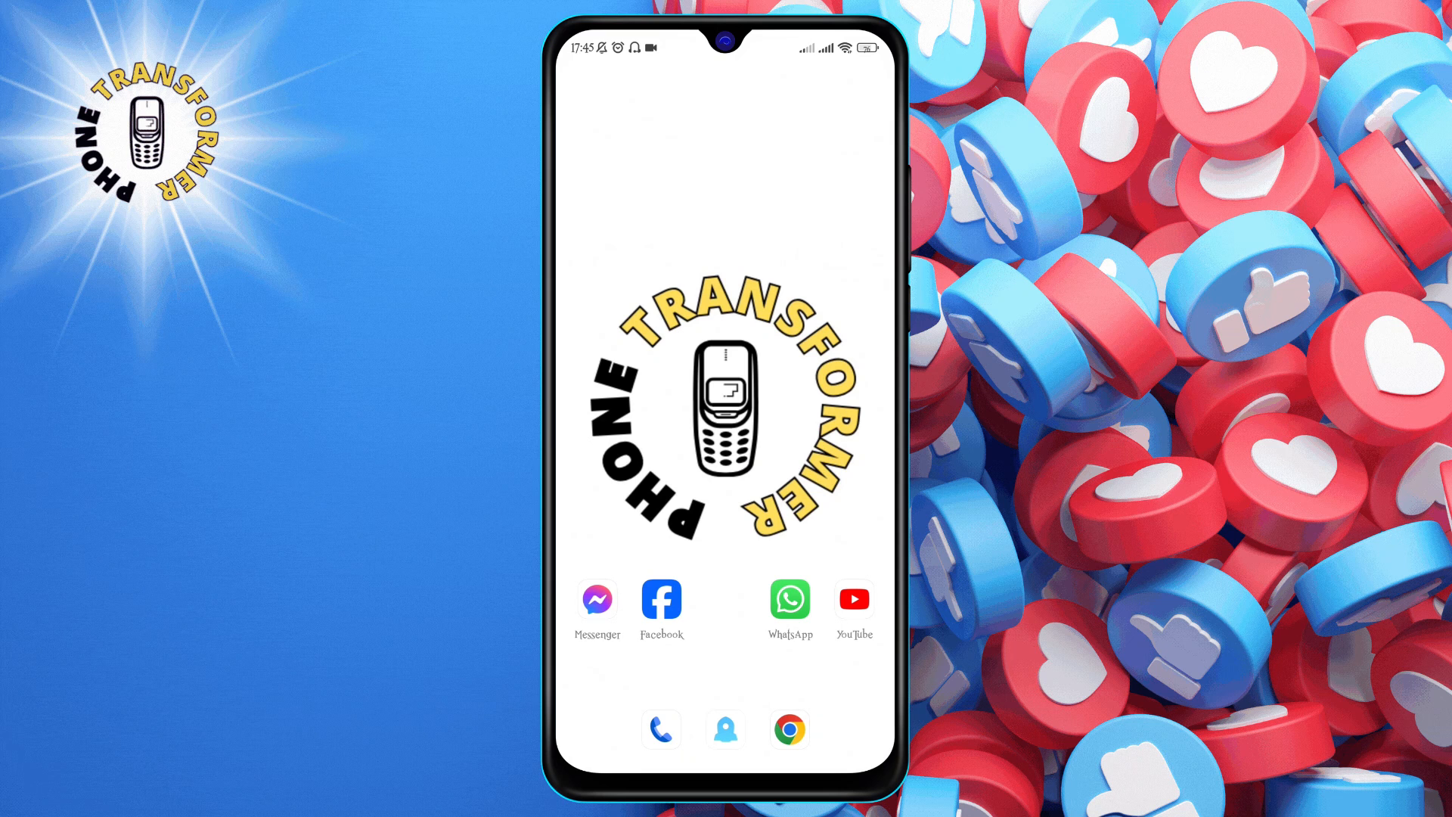
# - Relaunch Chrome from the dock and scroll the Discover feed to the Android Police article
pyautogui.click(788, 729)
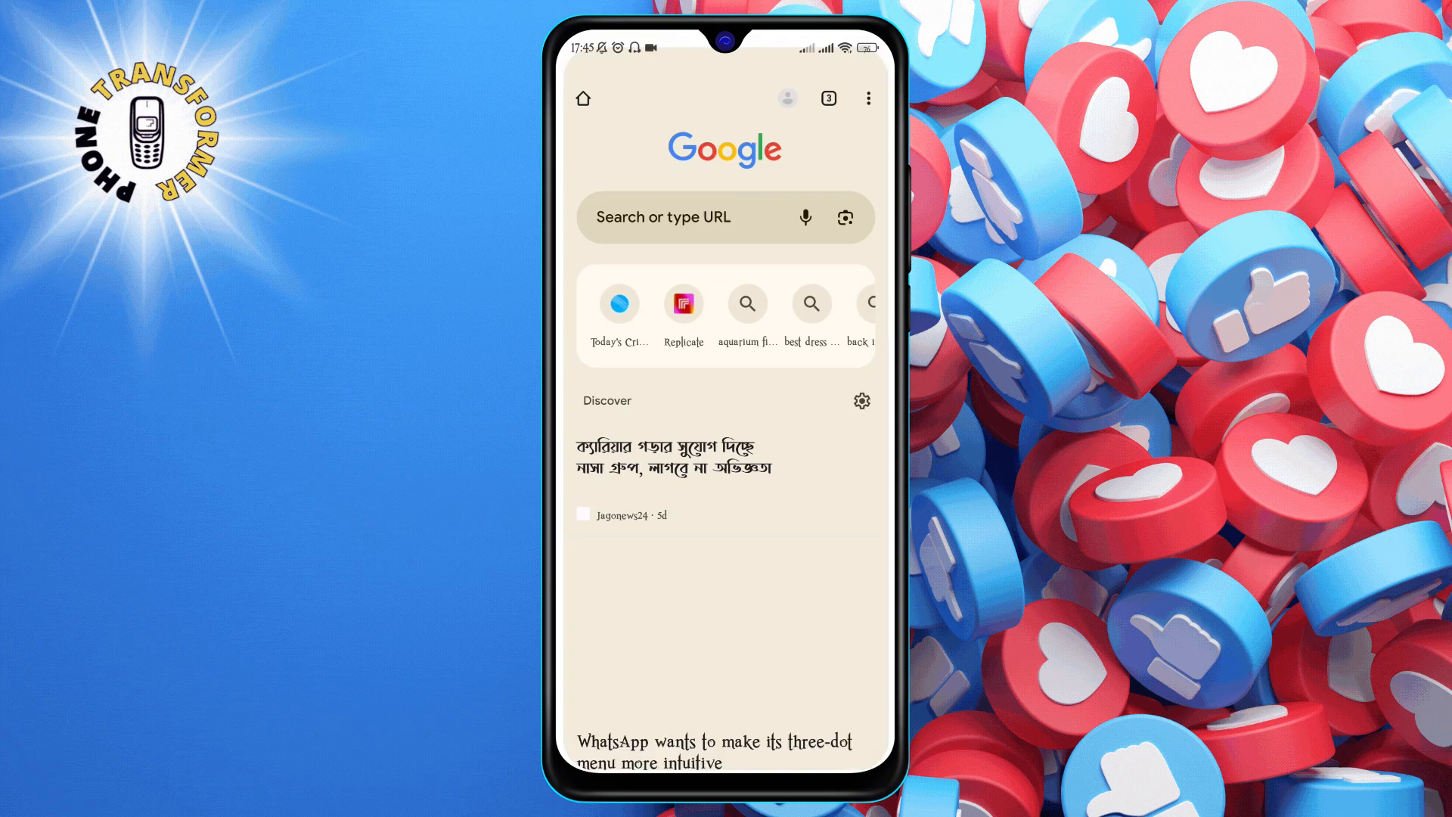
pyautogui.scroll(-3)
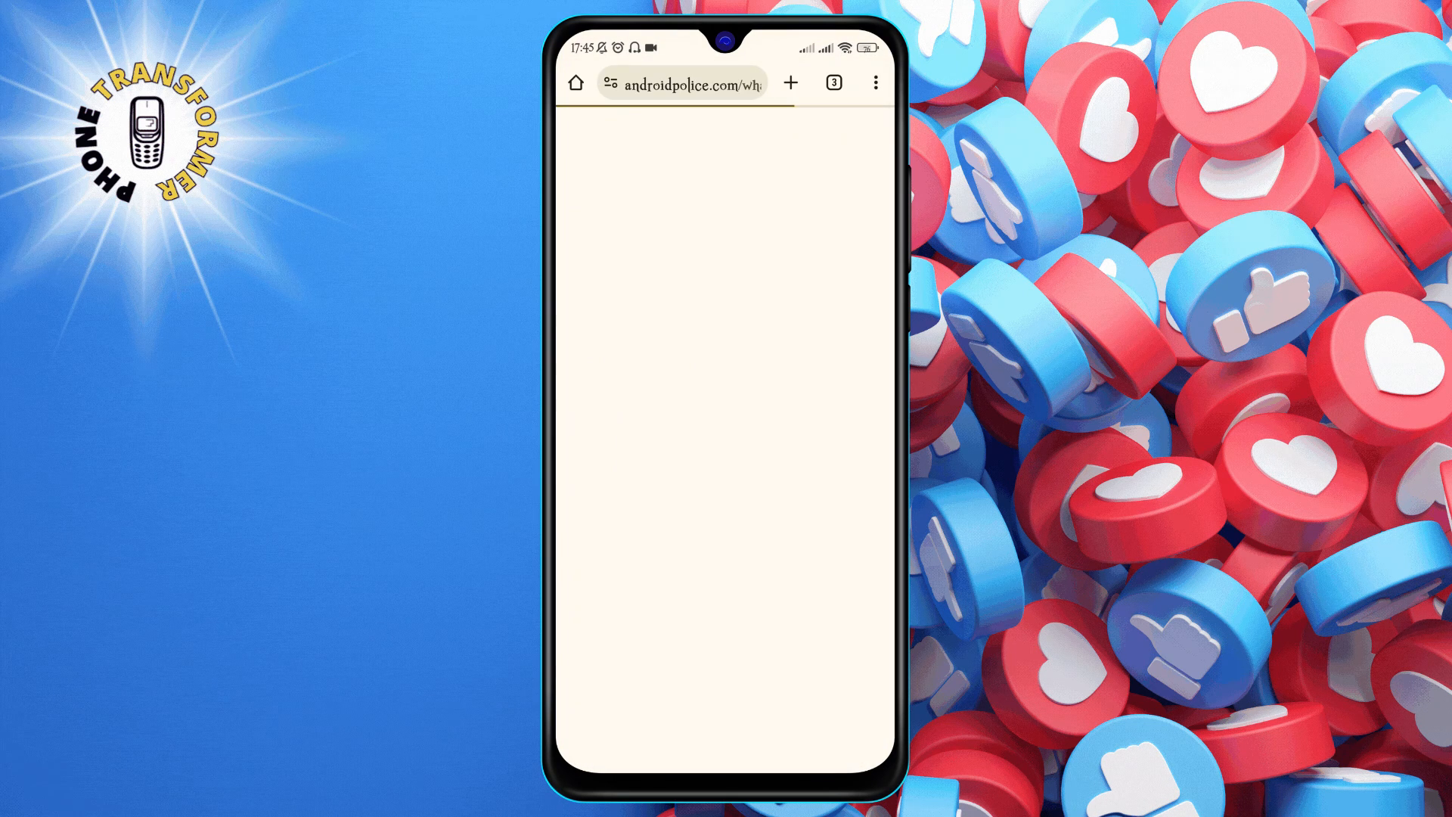
# - Launch Firefox from the app drawer, view its start page, then return to the app list
pyautogui.click(690, 82)
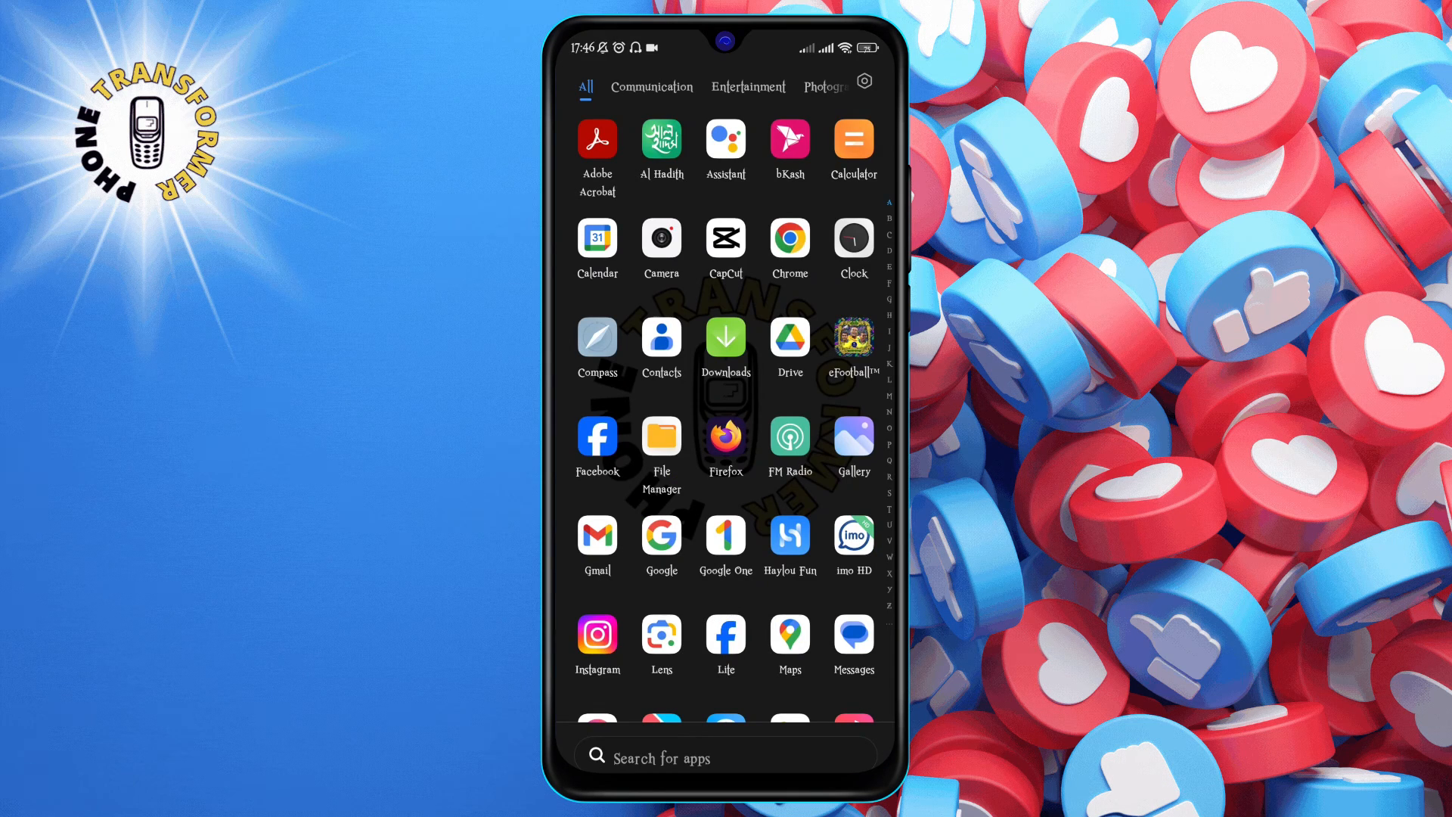
pyautogui.click(725, 439)
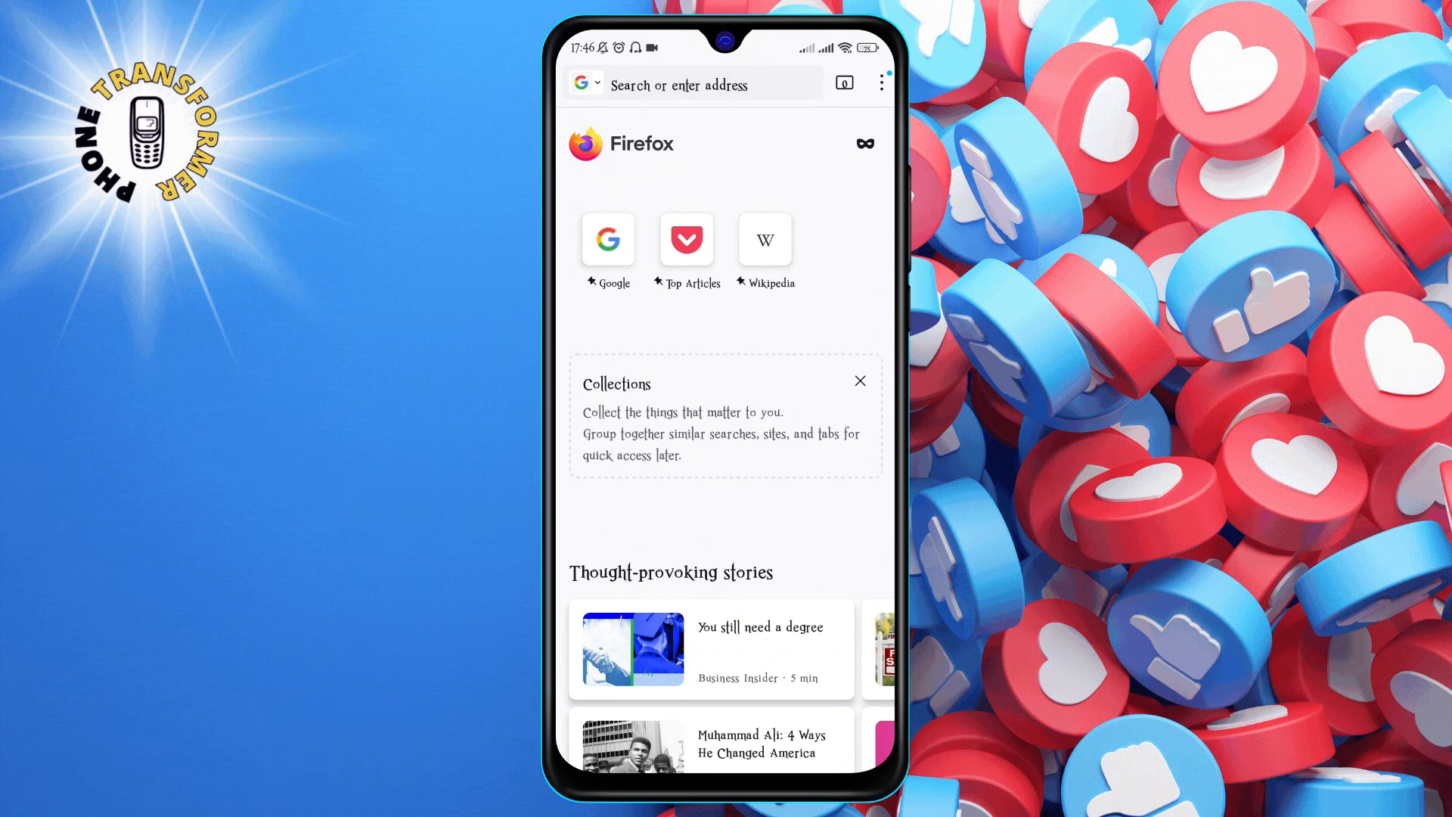
pyautogui.click(711, 85)
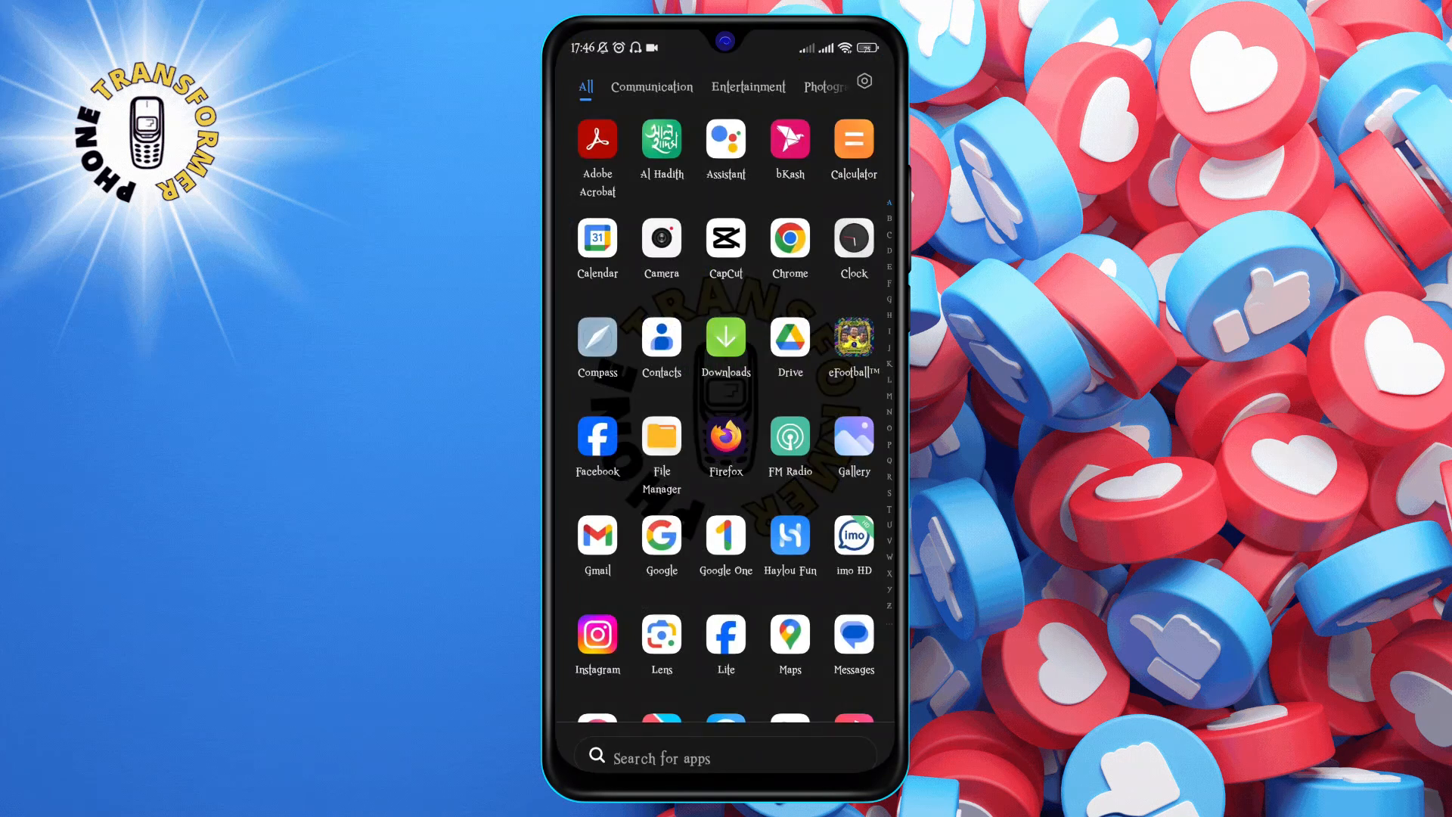
pyautogui.click(862, 80)
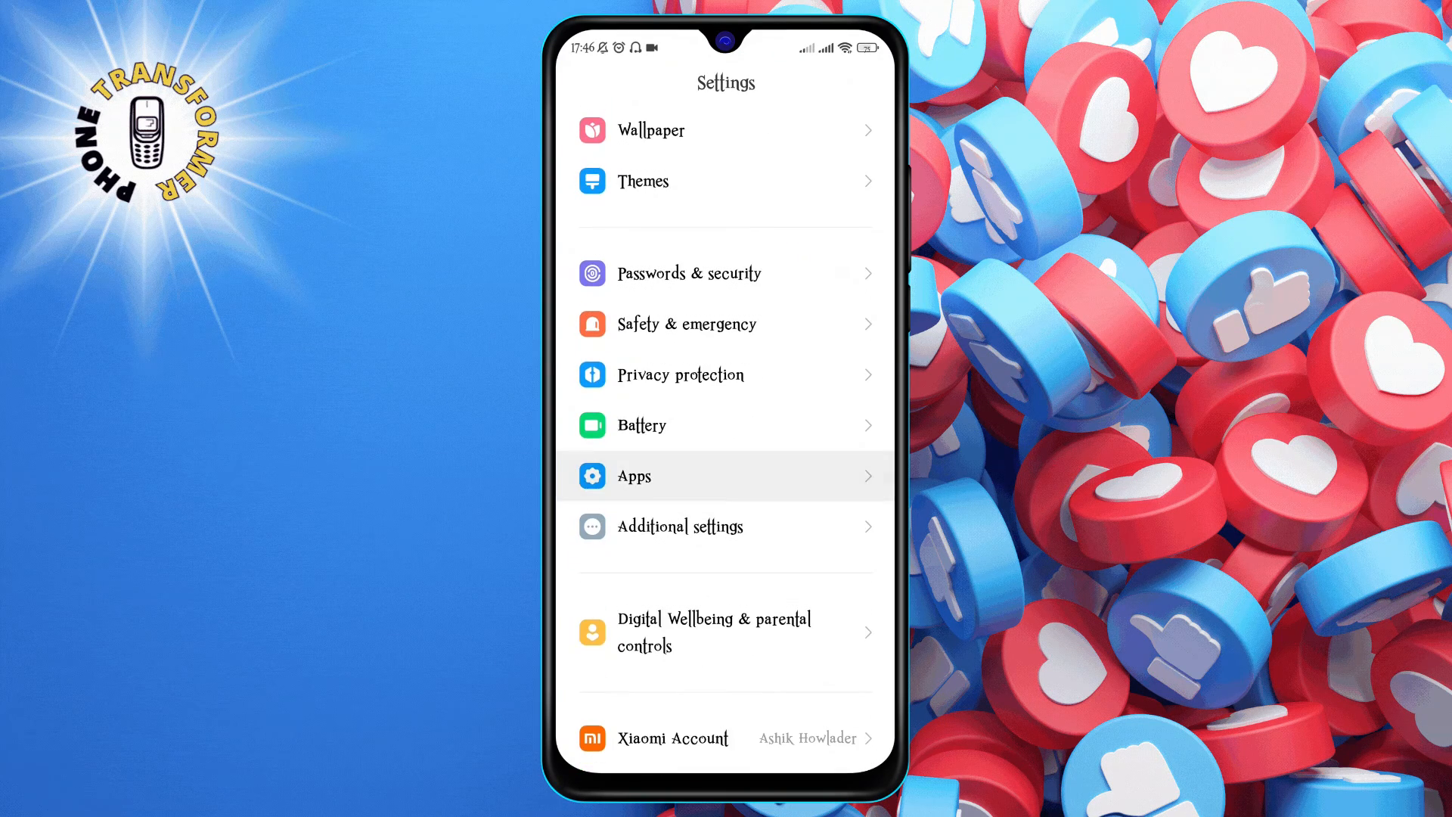
pyautogui.click(726, 477)
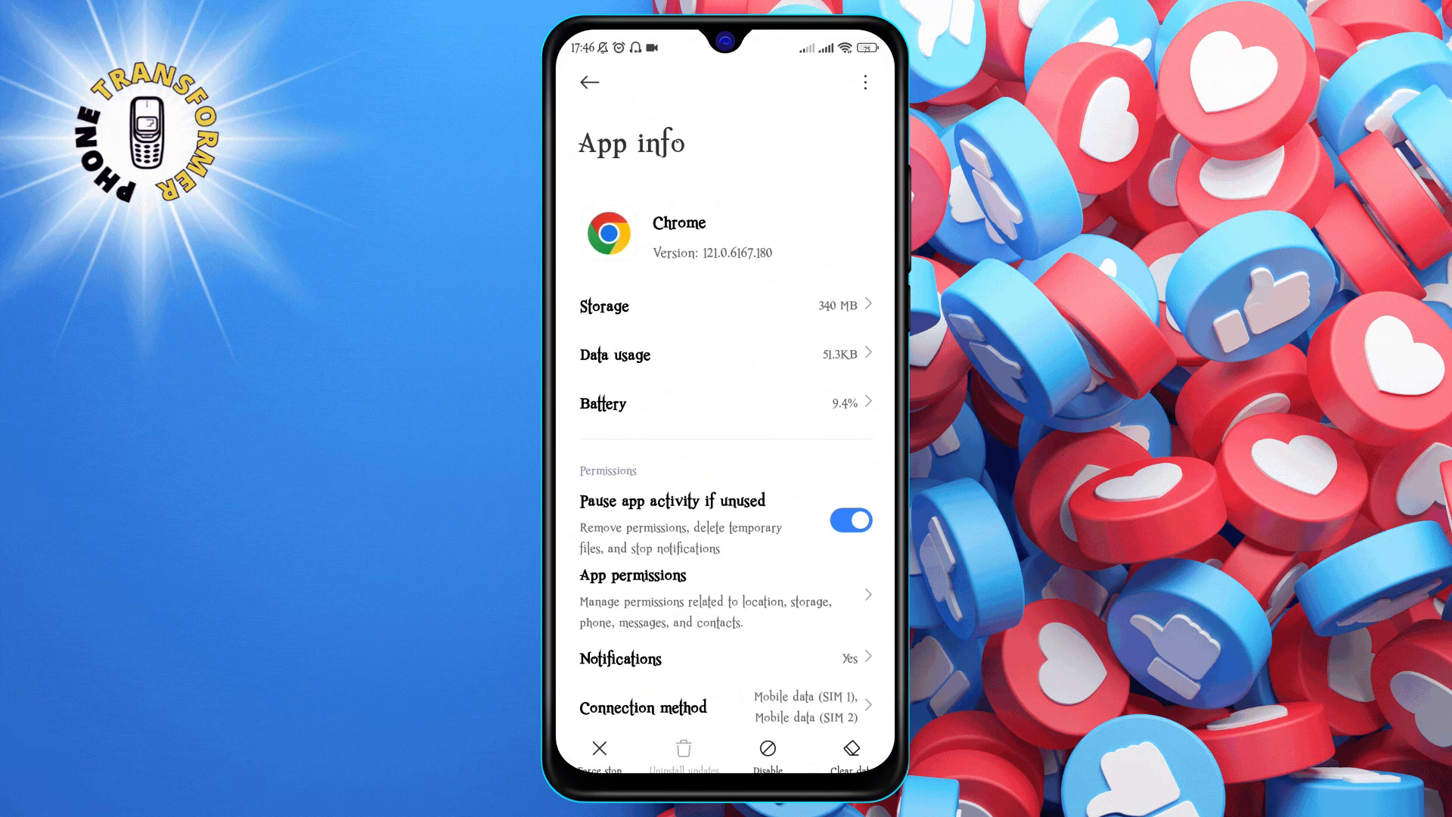
pyautogui.click(588, 82)
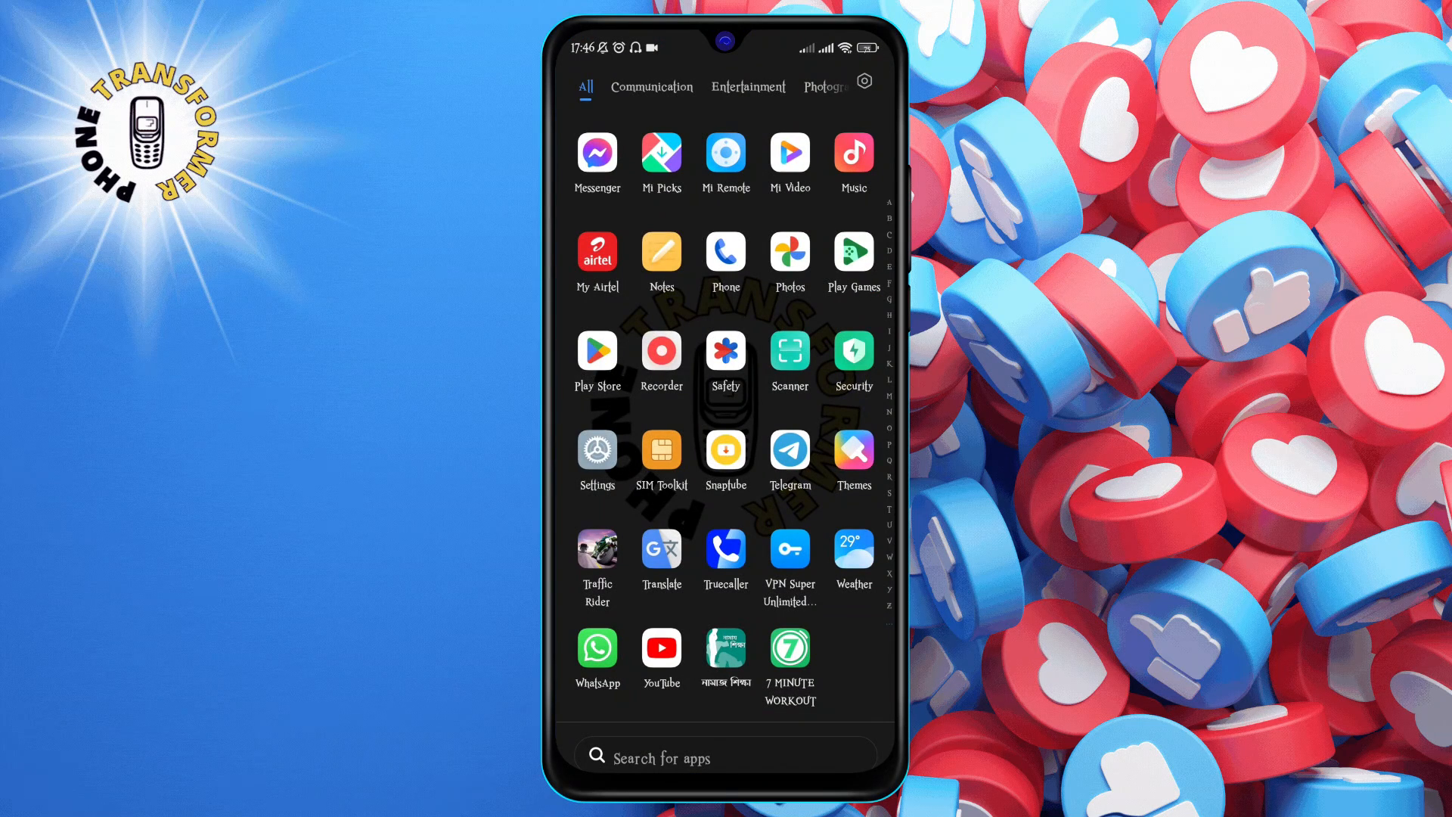
pyautogui.click(724, 756)
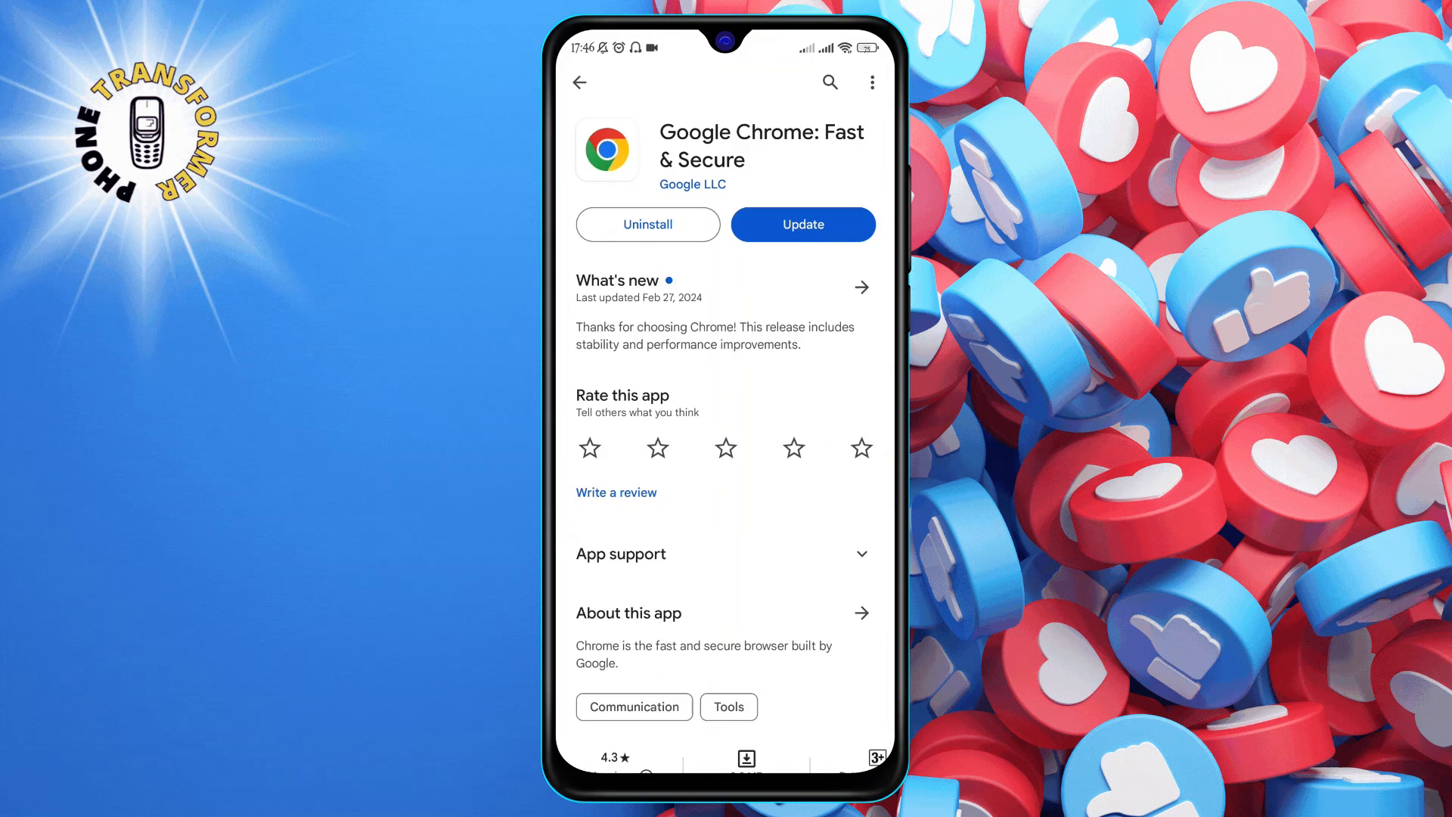
pyautogui.click(581, 81)
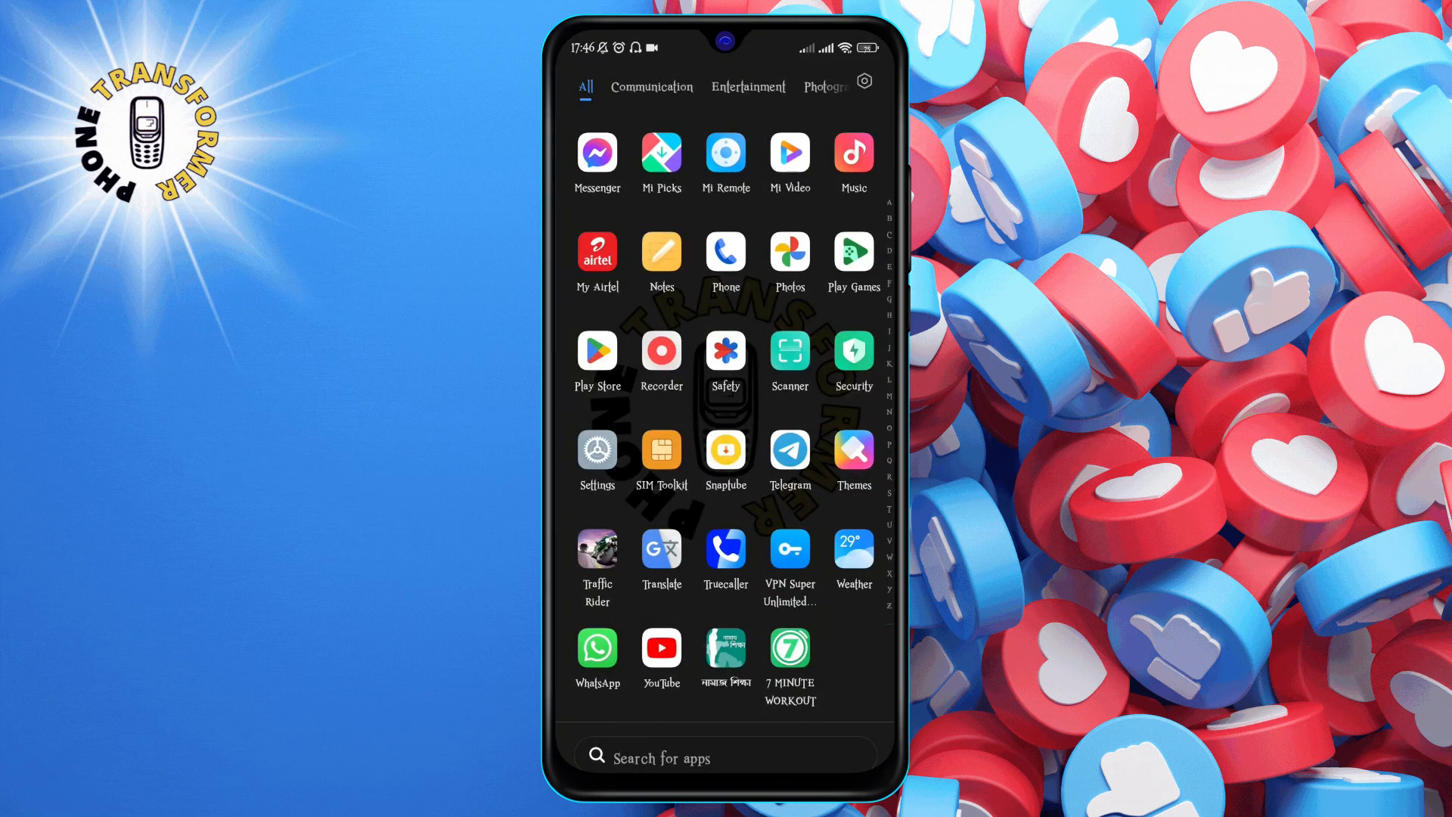